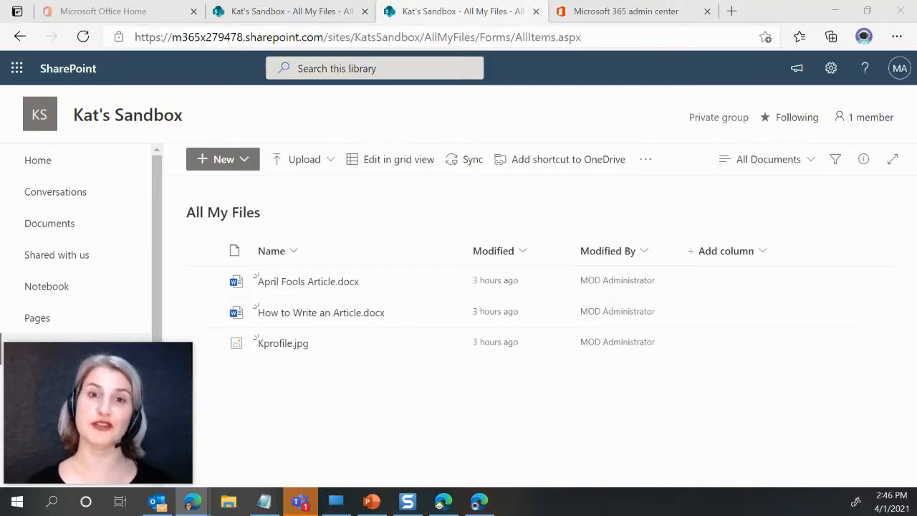
mouse_move(742, 442)
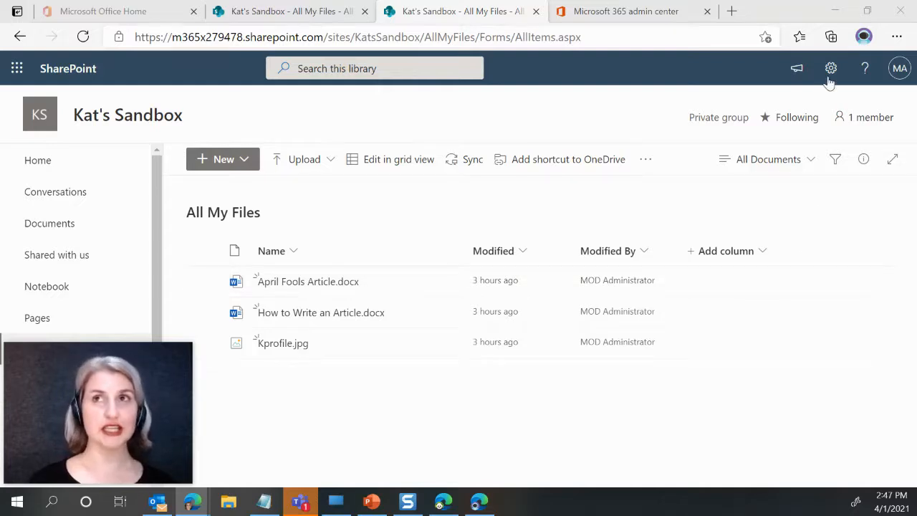
Go to the library settings and start creating a new view for All My Files.
click(831, 69)
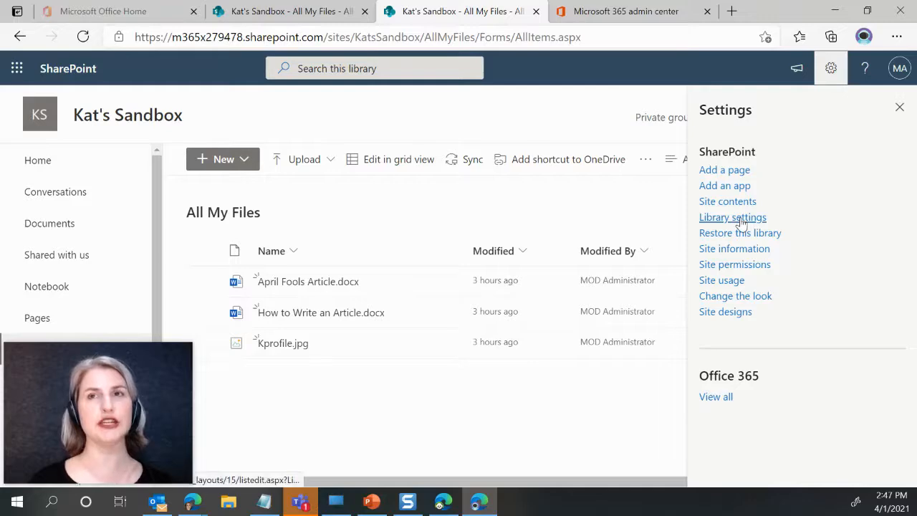
click(733, 218)
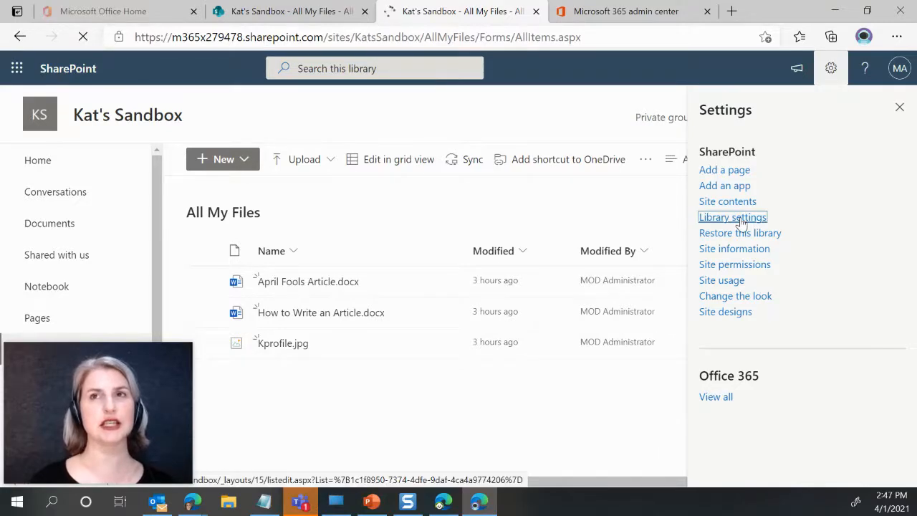
click(734, 218)
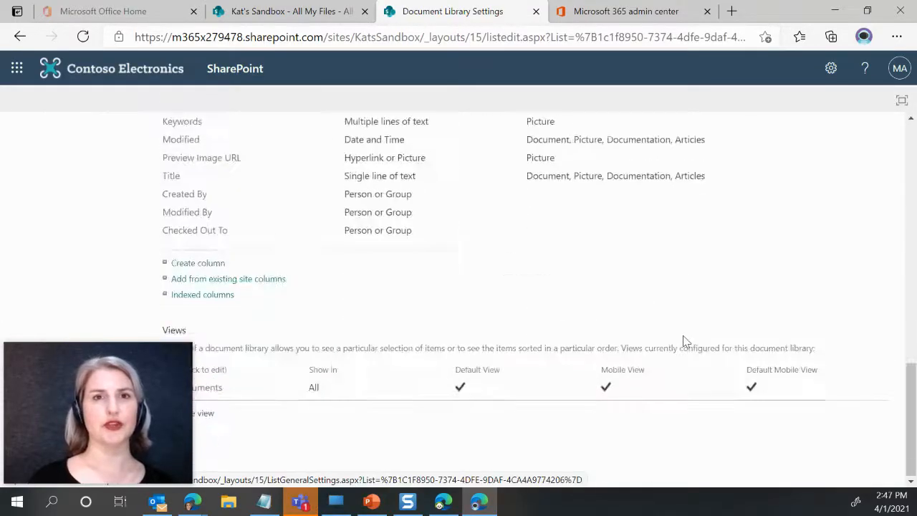
click(204, 413)
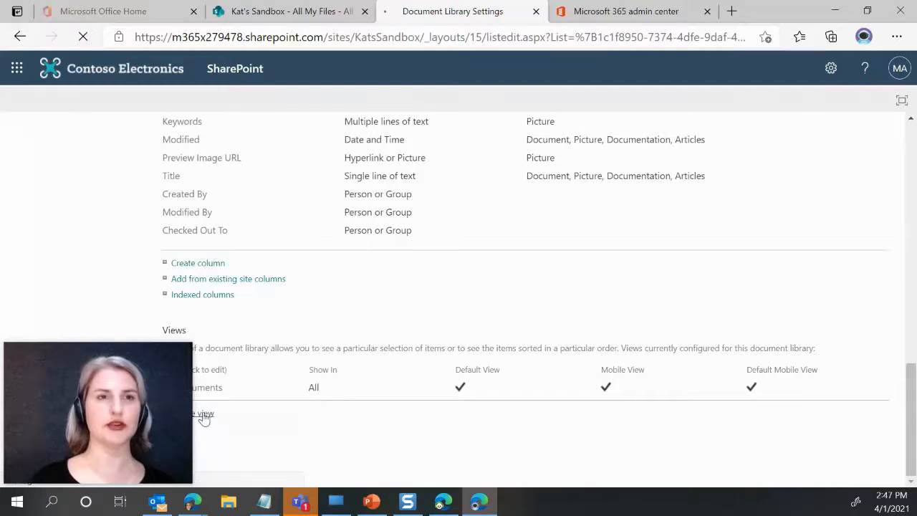
click(203, 415)
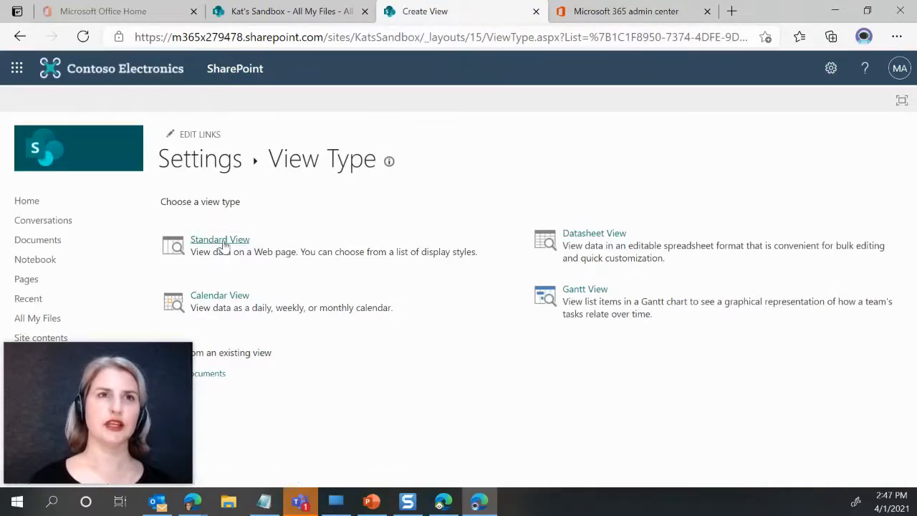
Choose the Standard View type and expand the First group by column list.
click(220, 240)
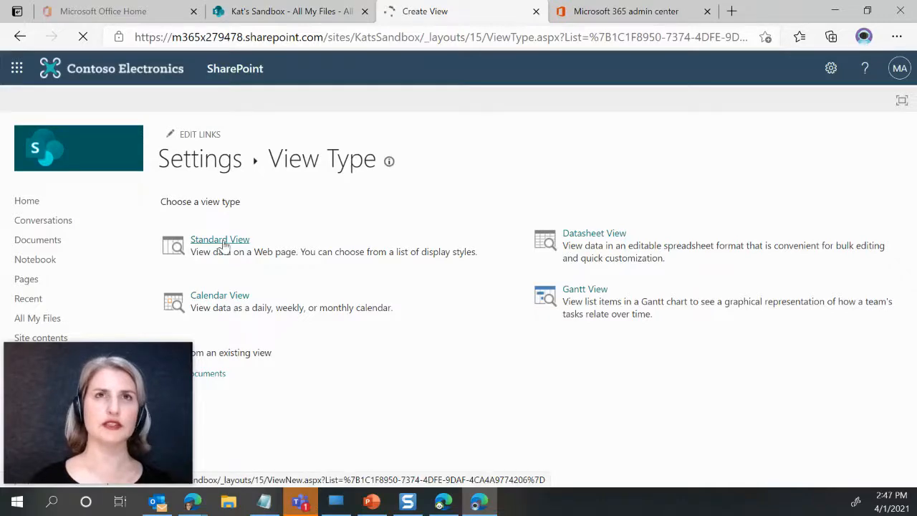
click(221, 239)
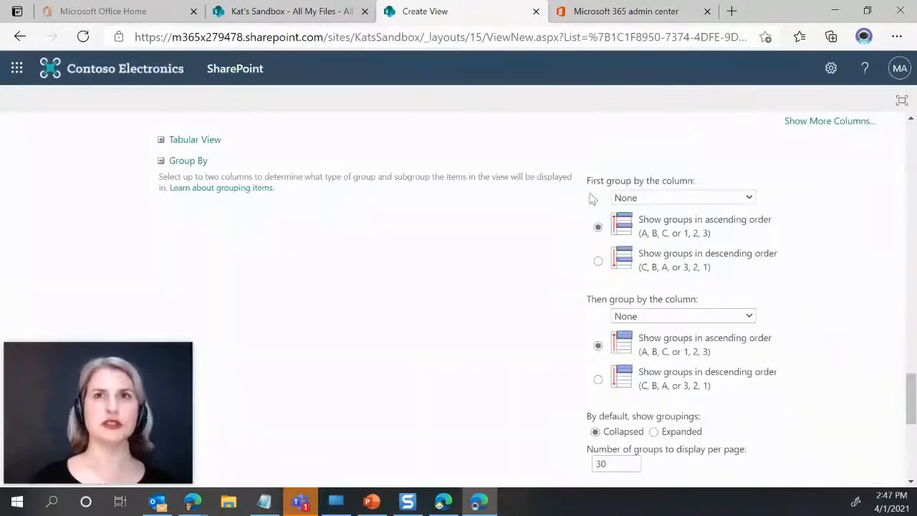
click(682, 198)
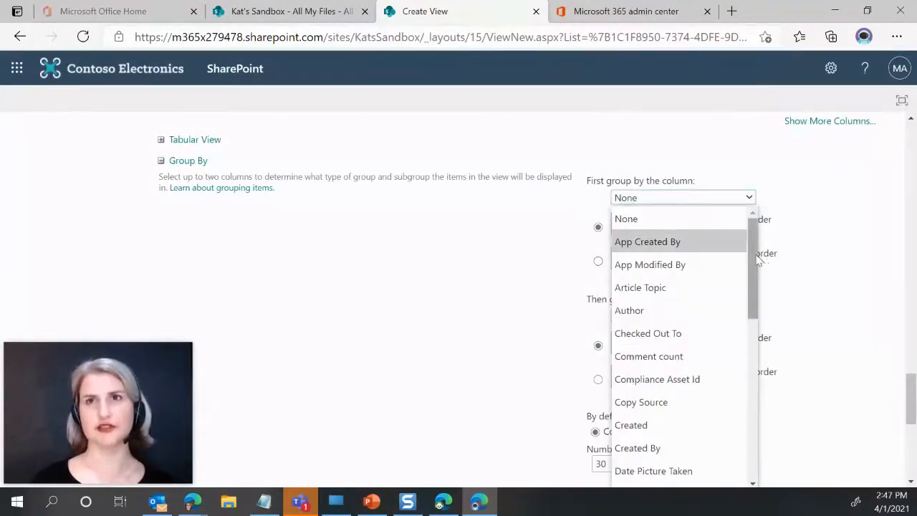
scroll(down, 3)
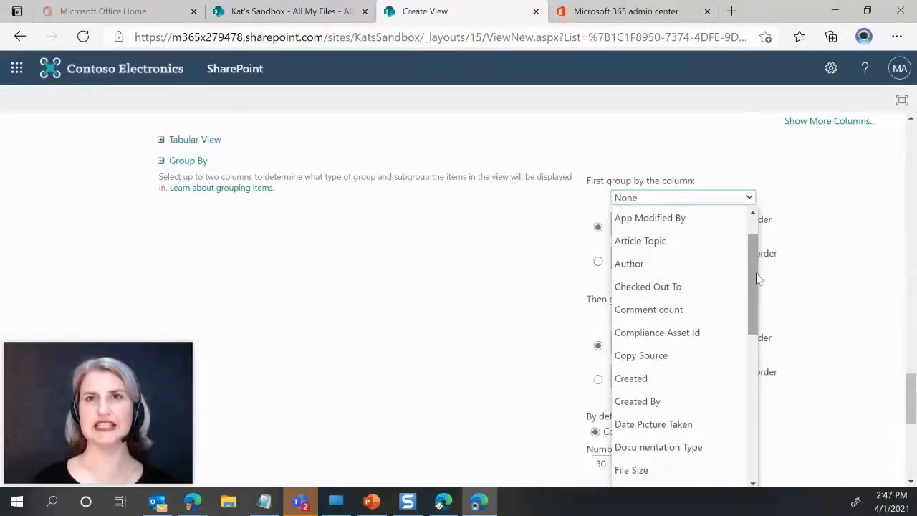
mouse_move(706, 350)
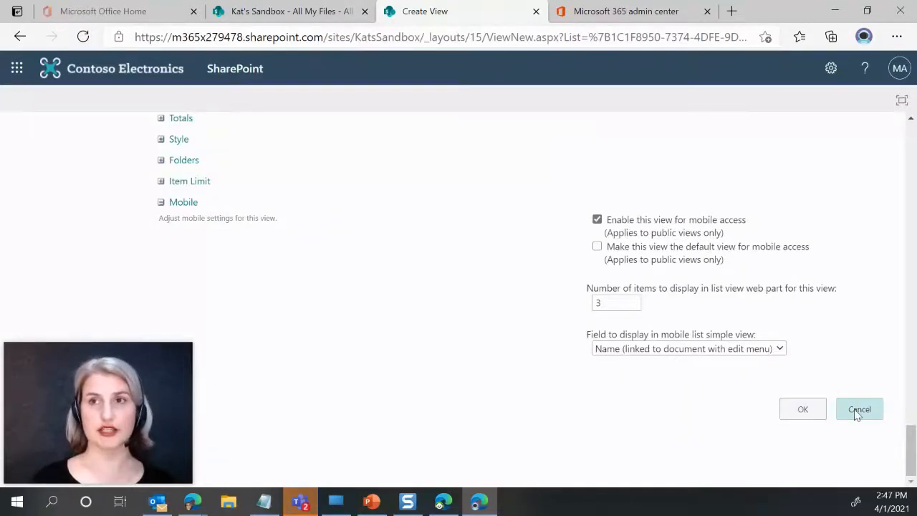
Cancel the new view and return to the All My Files library.
click(860, 408)
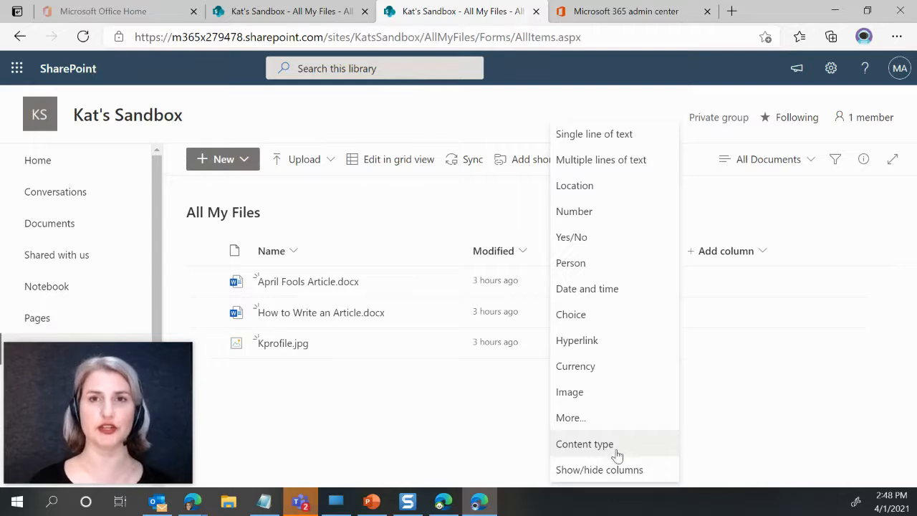
mouse_move(617, 469)
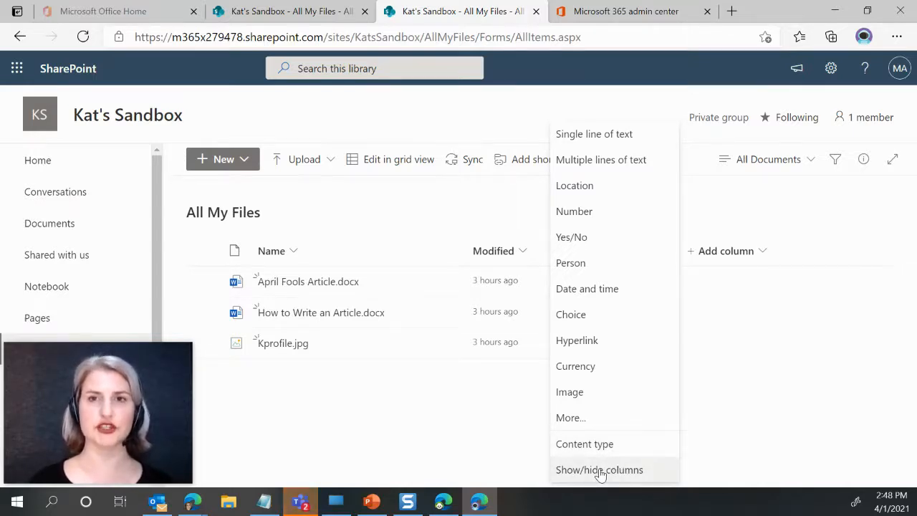
Show the Content Type column in the All My Files view via Show/hide columns.
click(599, 470)
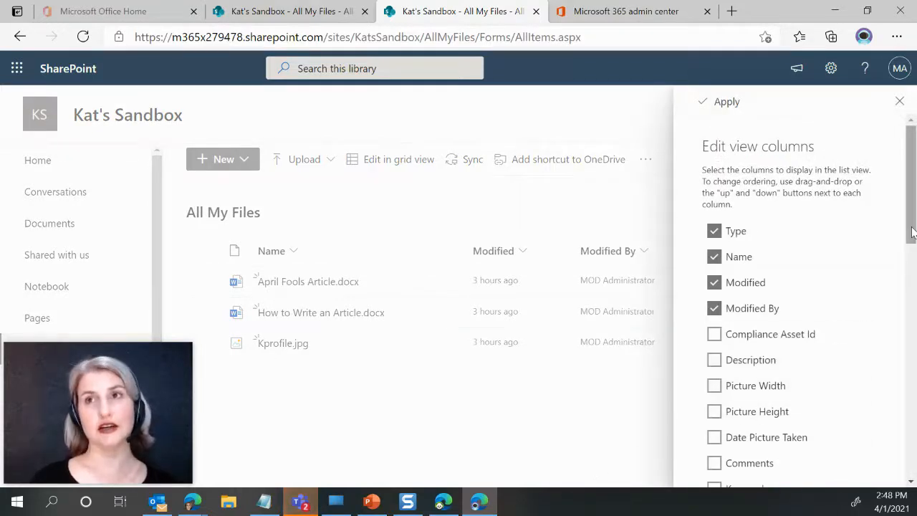
scroll(down, 3)
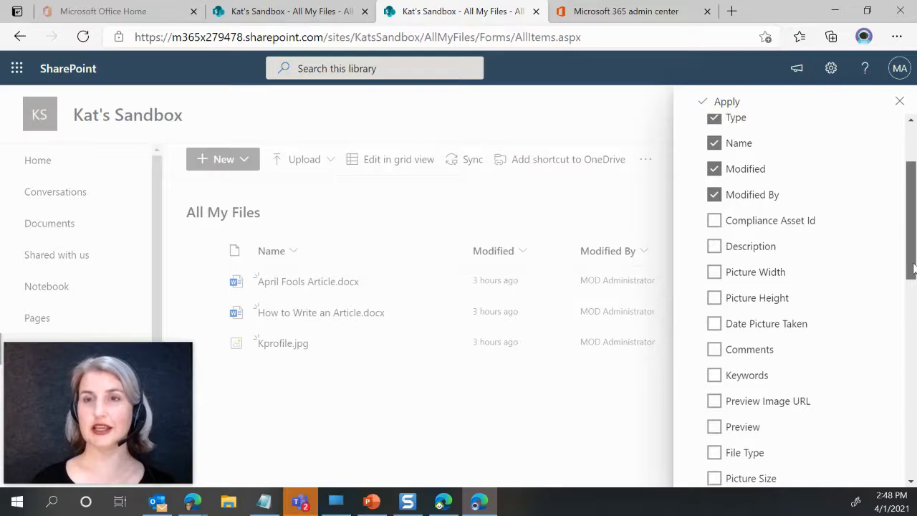
scroll(down, 3)
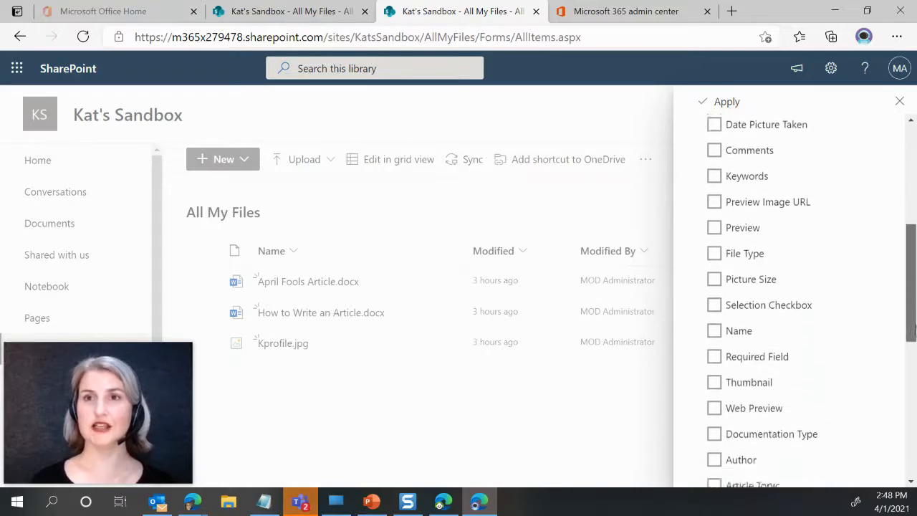
scroll(down, 3)
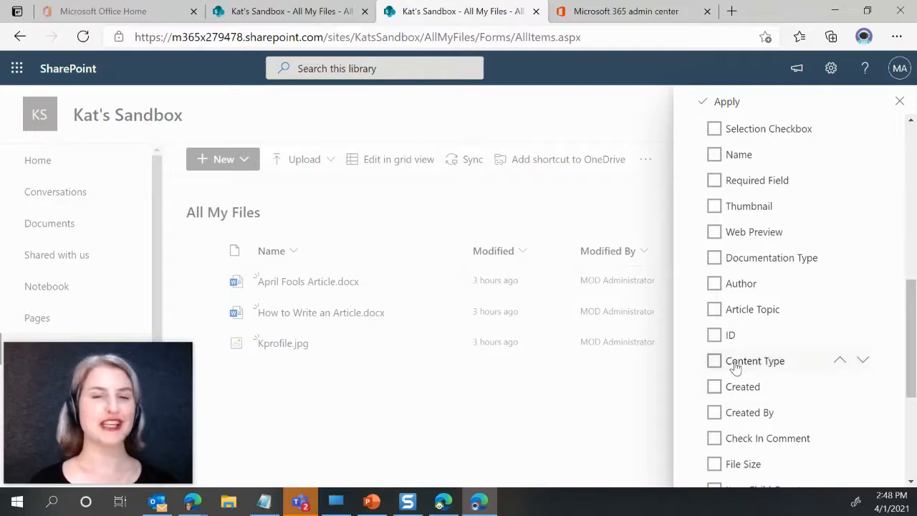
click(714, 361)
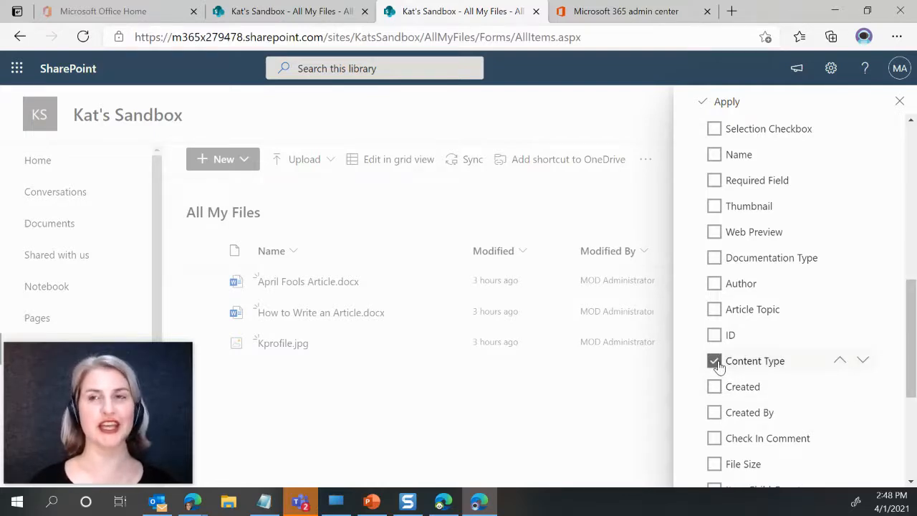
click(719, 100)
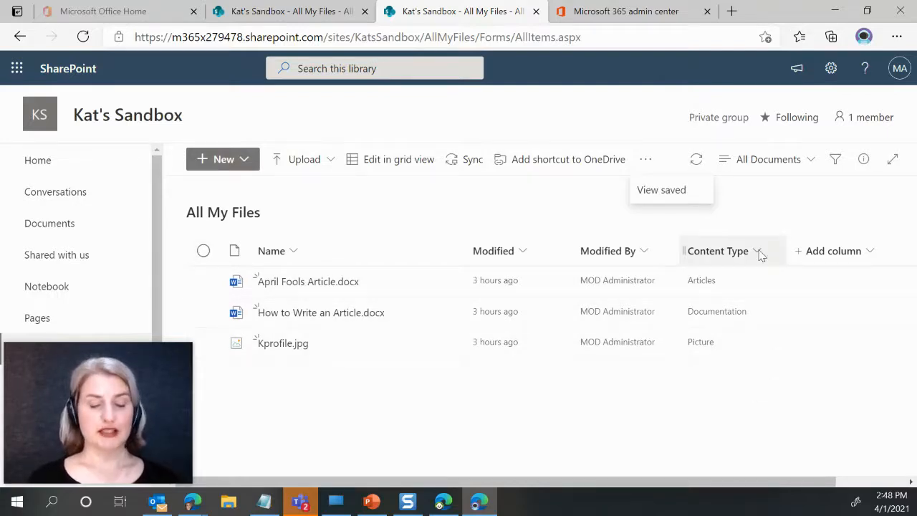
Group the library files by the Content Type column into Articles, Documentation and Picture.
click(762, 251)
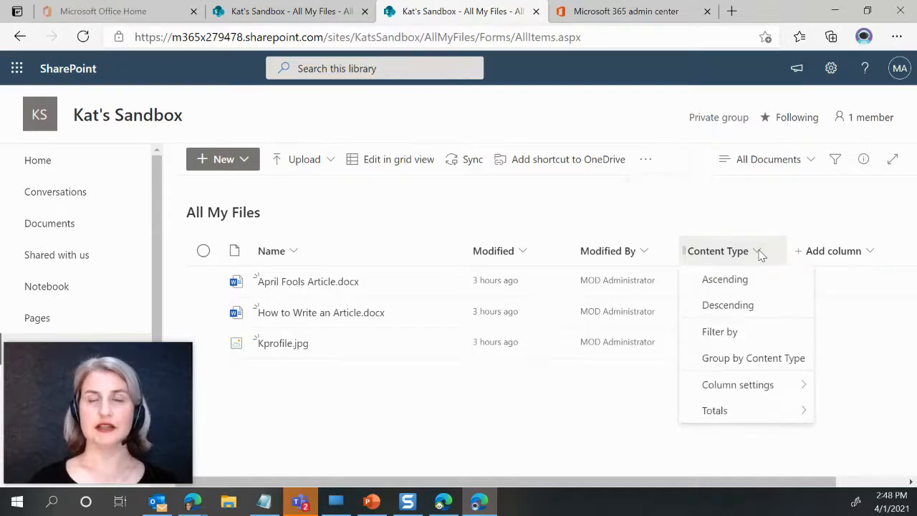
mouse_move(751, 283)
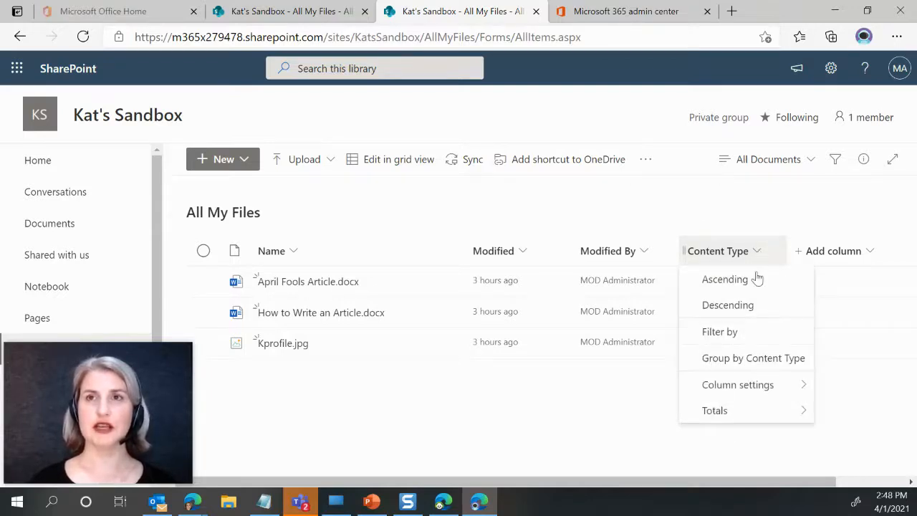
mouse_move(748, 367)
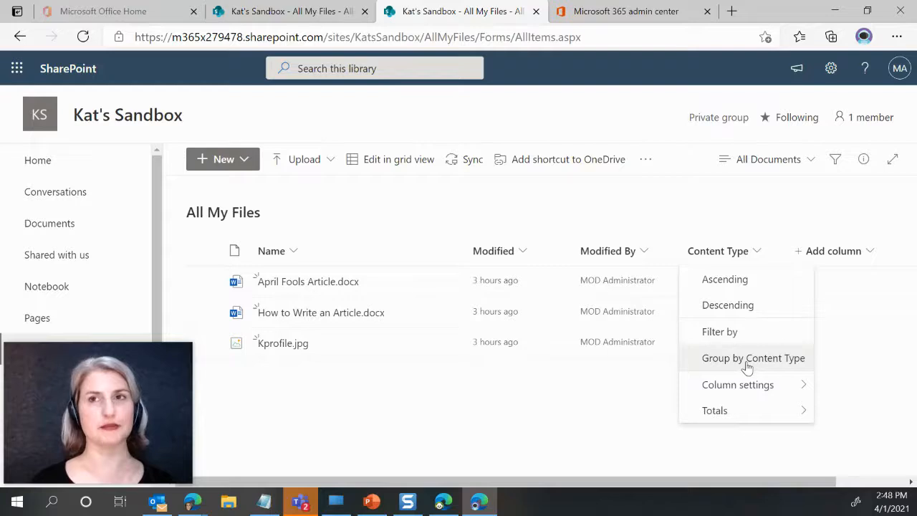
click(754, 358)
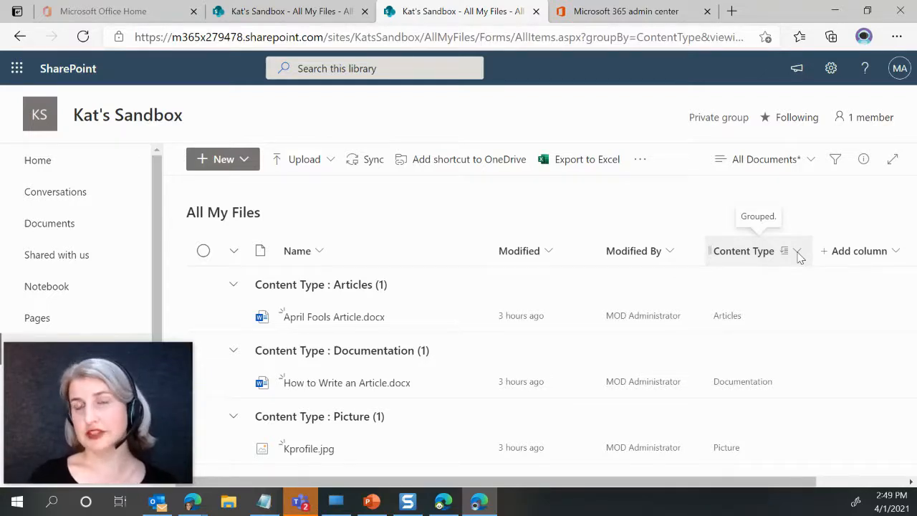
Hide the Content Type column while keeping the grouping, then reload to confirm the view is saved.
click(798, 251)
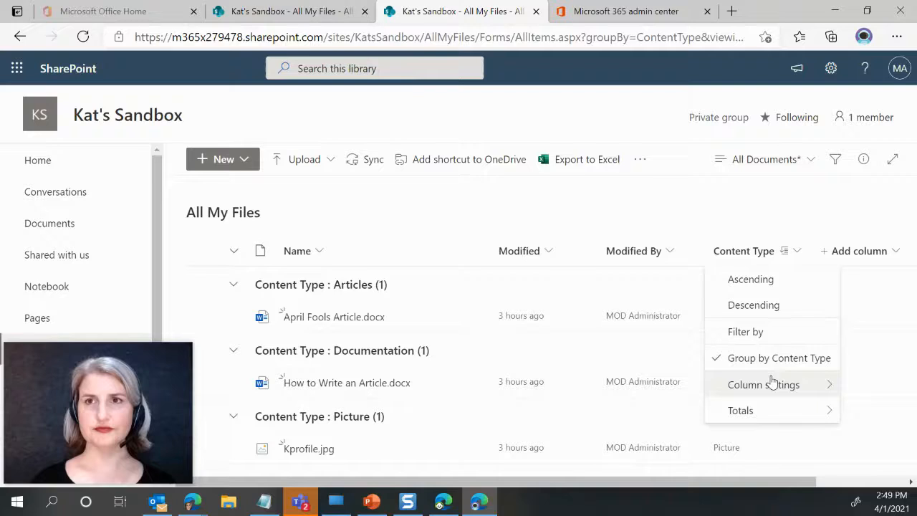
click(766, 384)
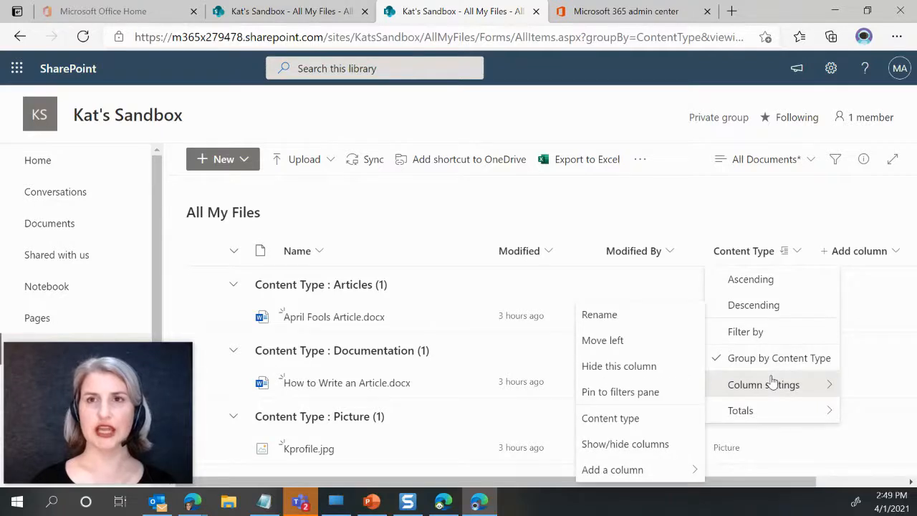
mouse_move(638, 444)
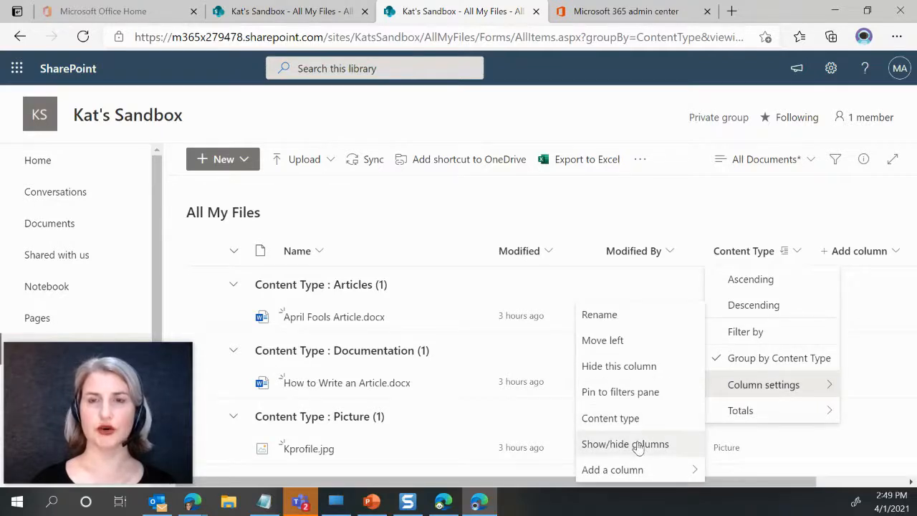
click(625, 444)
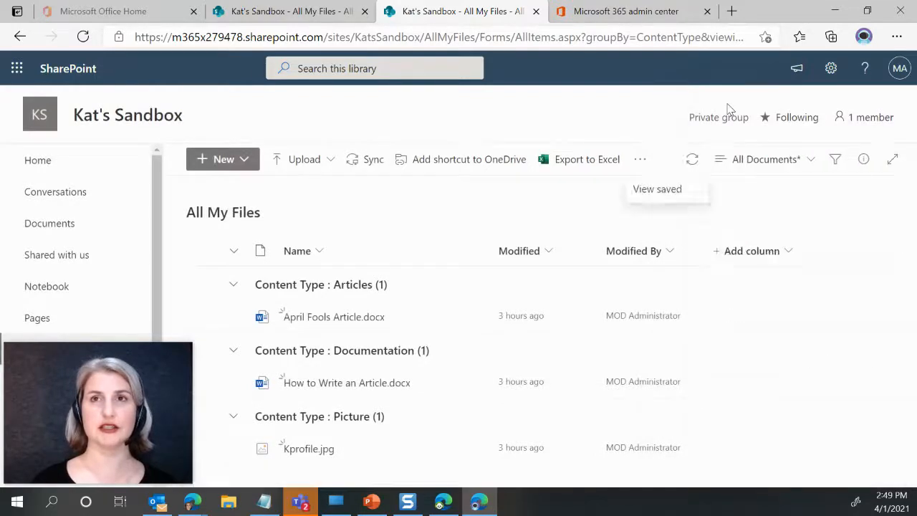
mouse_move(399, 298)
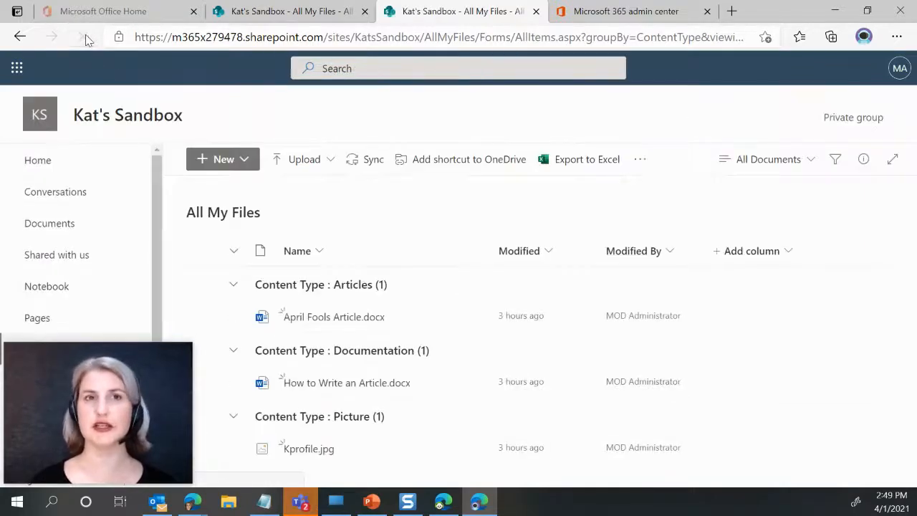
click(85, 37)
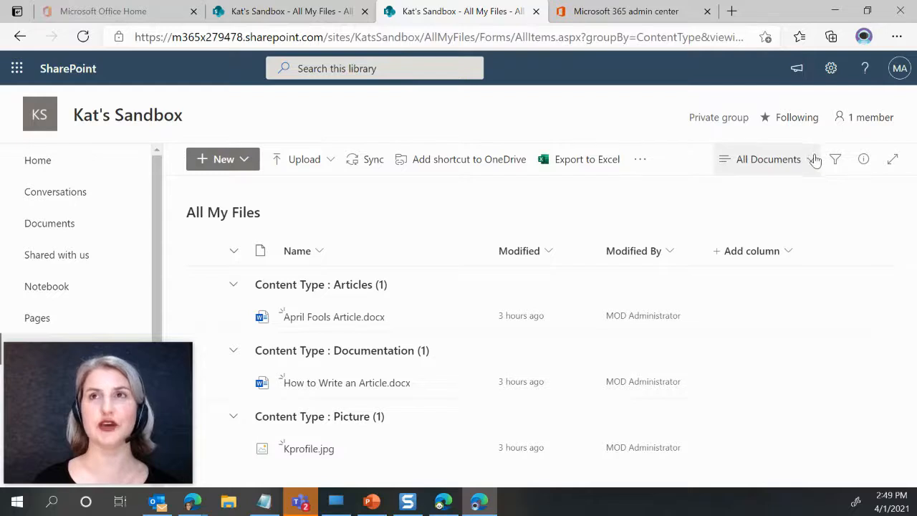
mouse_move(813, 159)
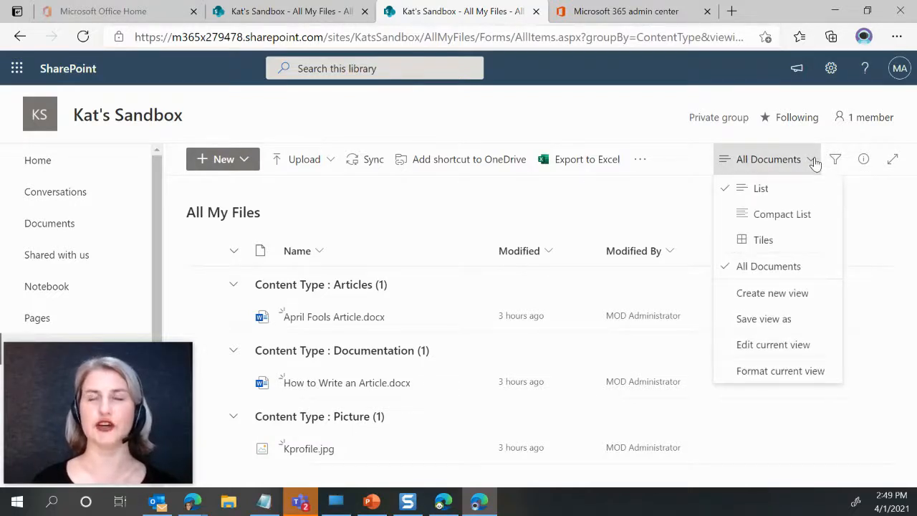
mouse_move(788, 292)
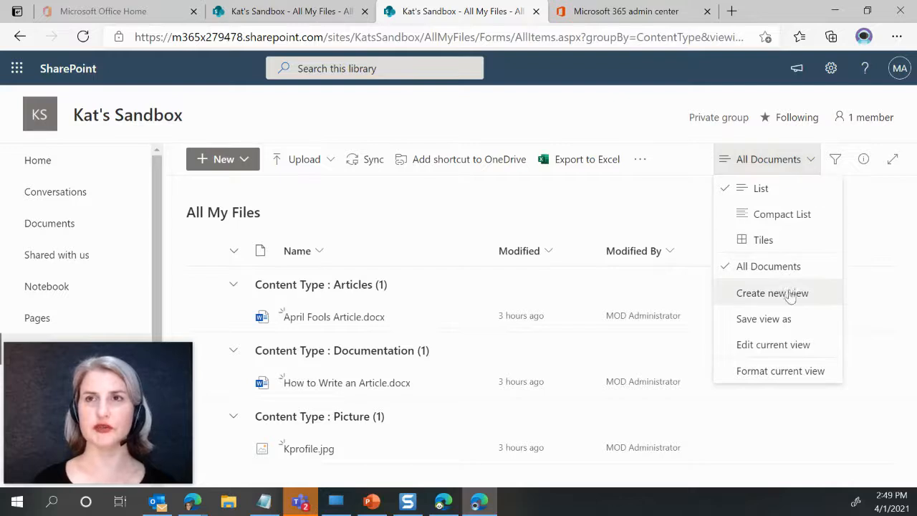
In the classic view editor, expand Group By and set First group by to None.
click(777, 292)
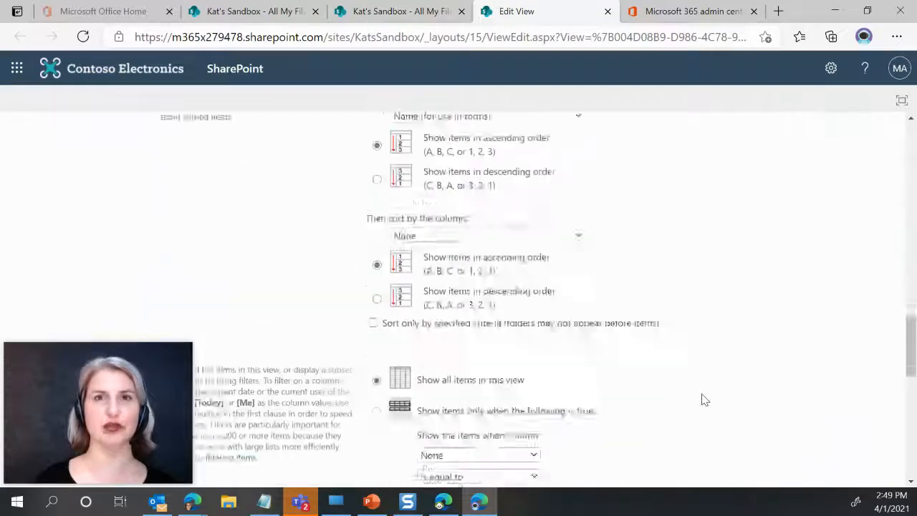
scroll(down, 3)
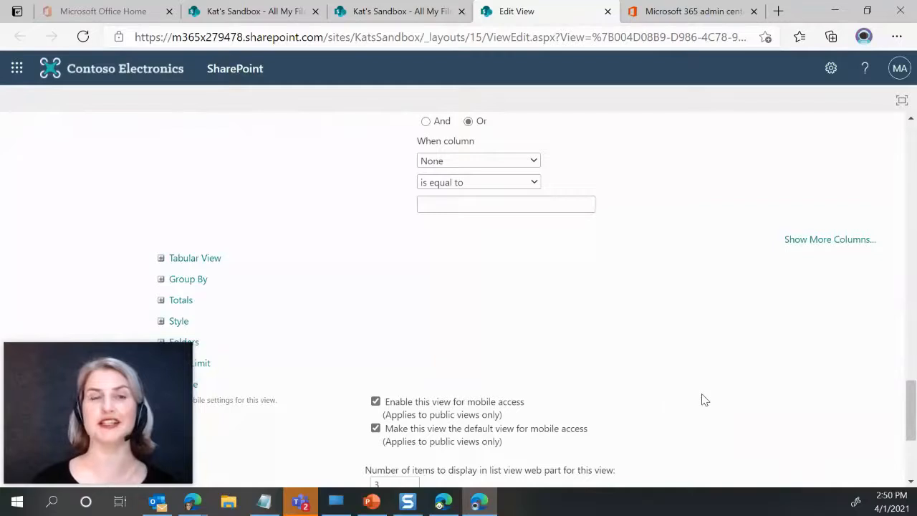
mouse_move(188, 278)
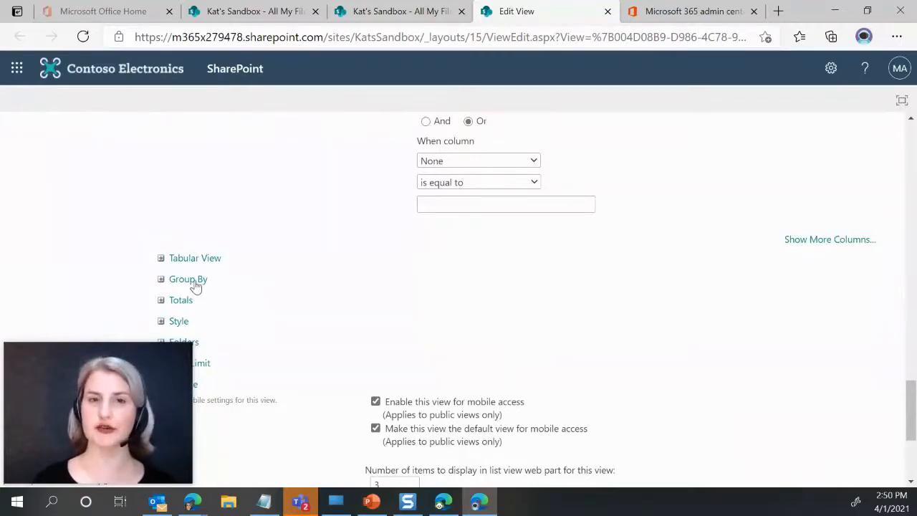
click(187, 278)
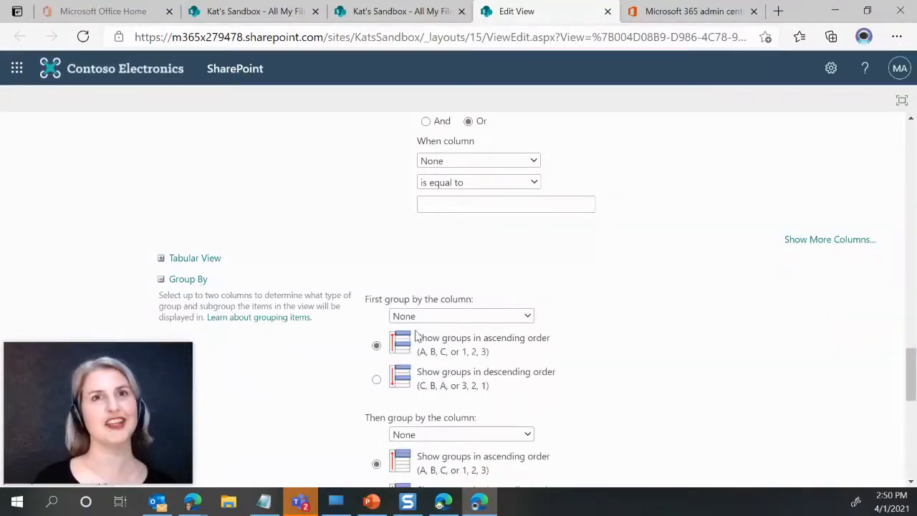
click(461, 315)
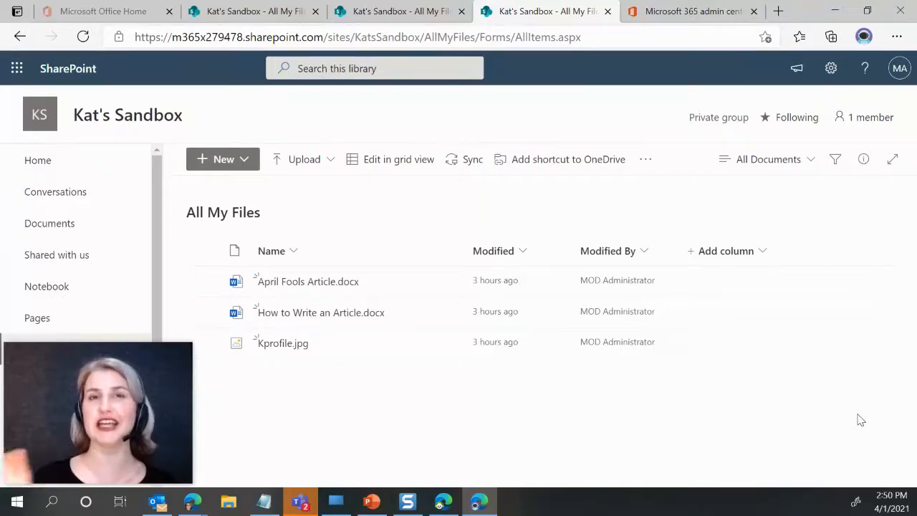
mouse_move(759, 418)
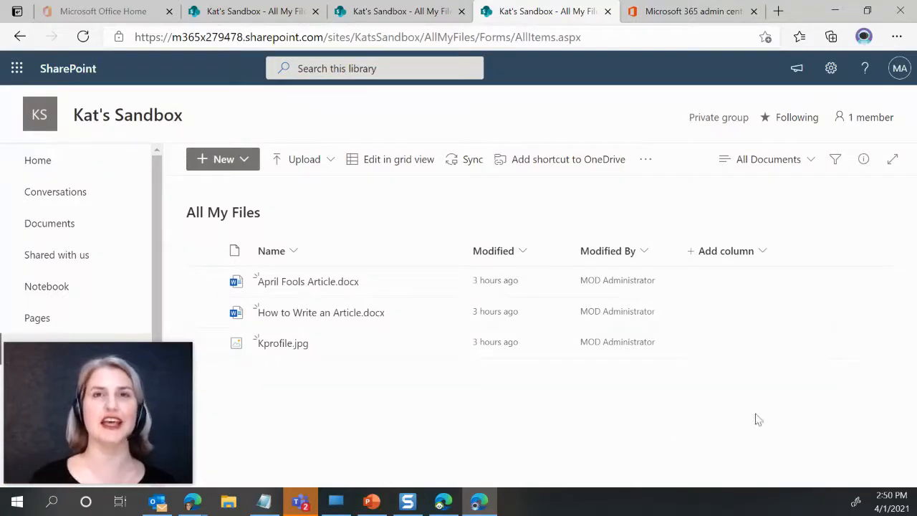
mouse_move(396, 384)
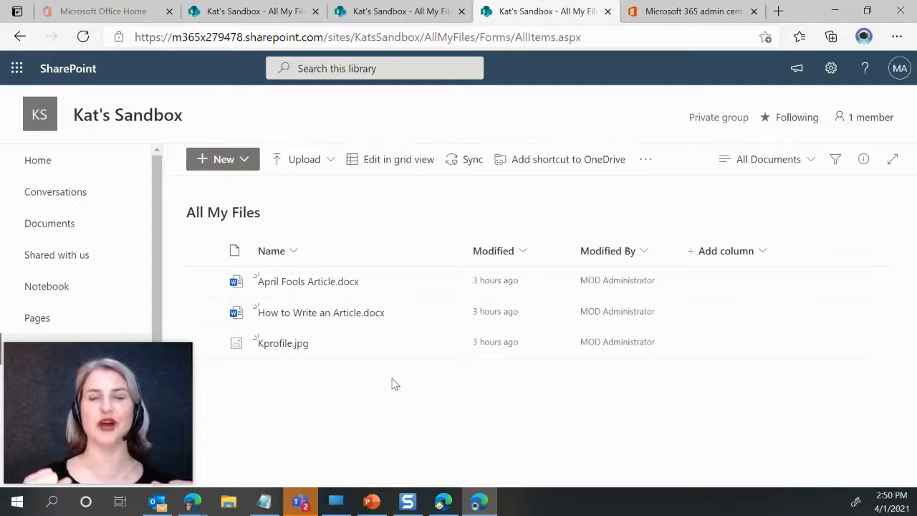